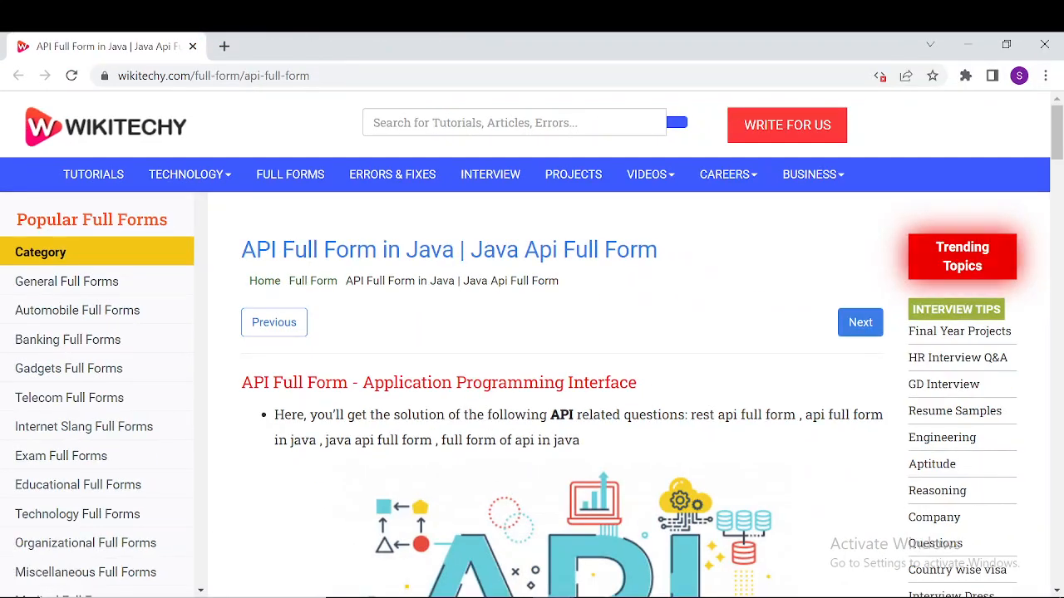
pyautogui.scroll(-3)
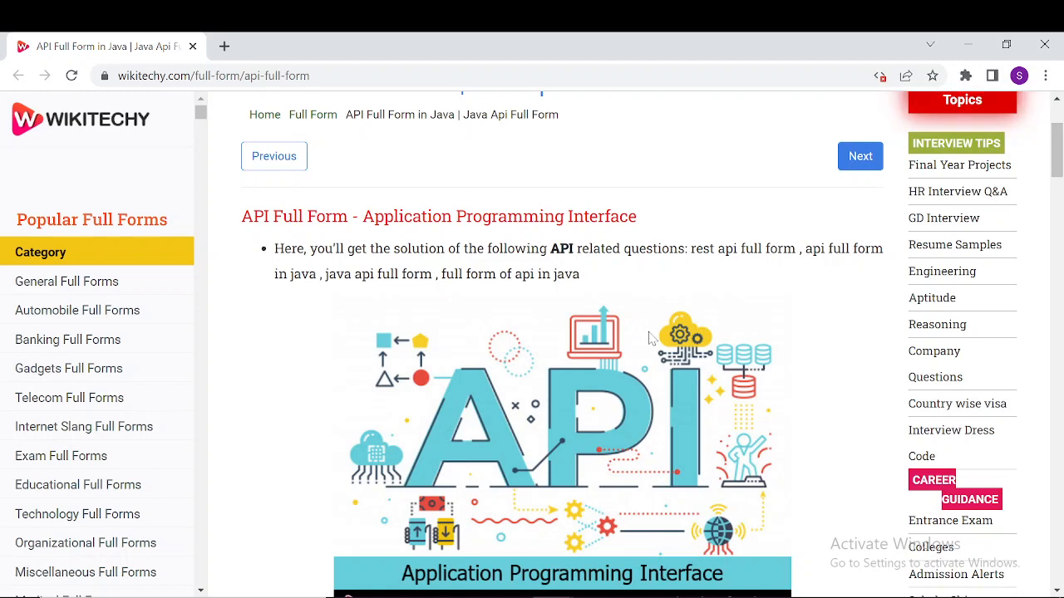
pyautogui.moveTo(878, 307)
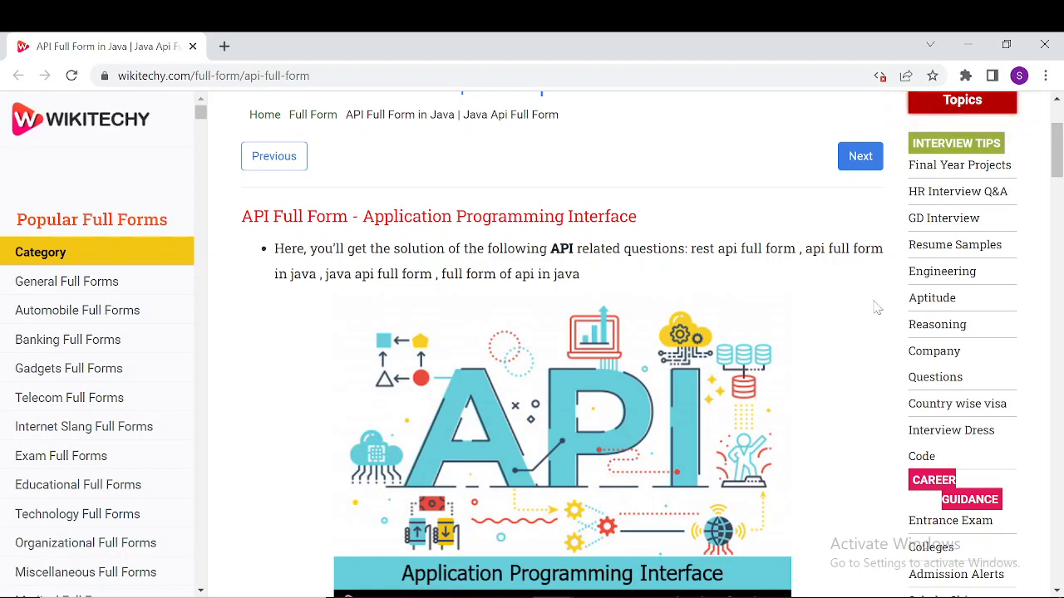
pyautogui.scroll(-3)
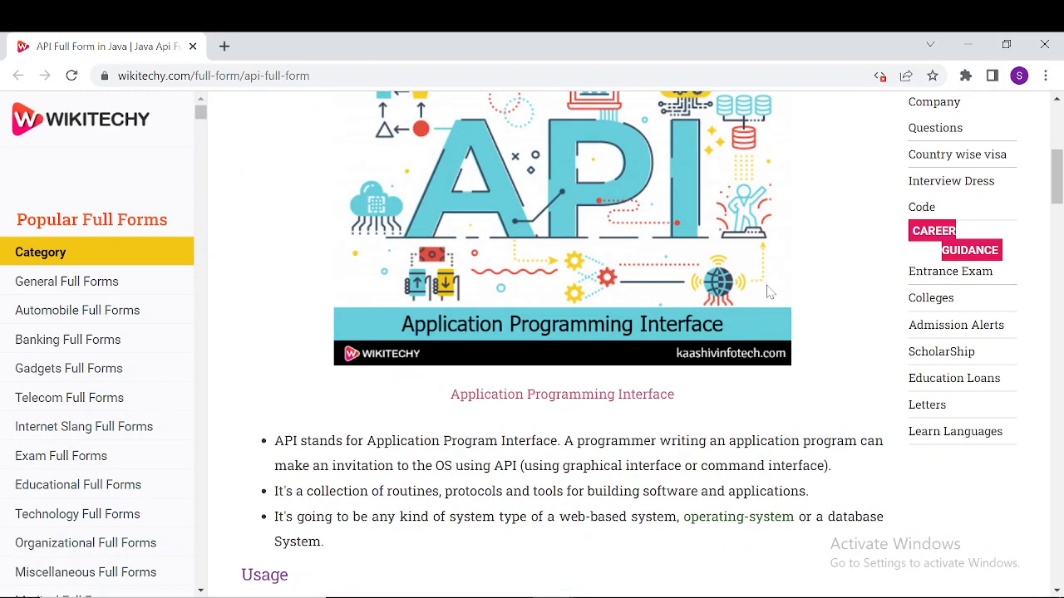
pyautogui.scroll(-3)
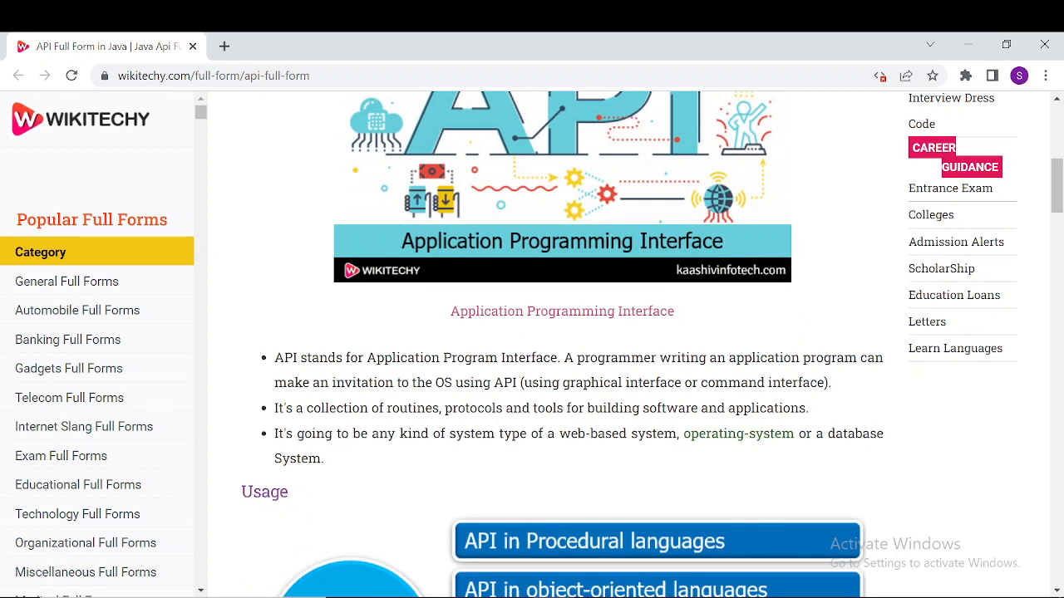
pyautogui.scroll(-3)
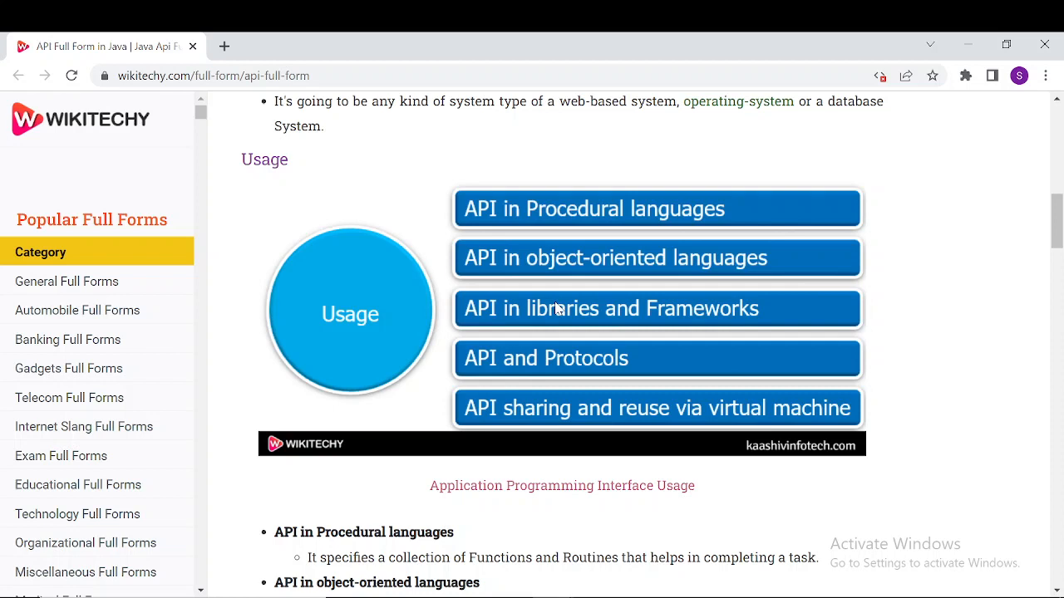
pyautogui.moveTo(660, 248)
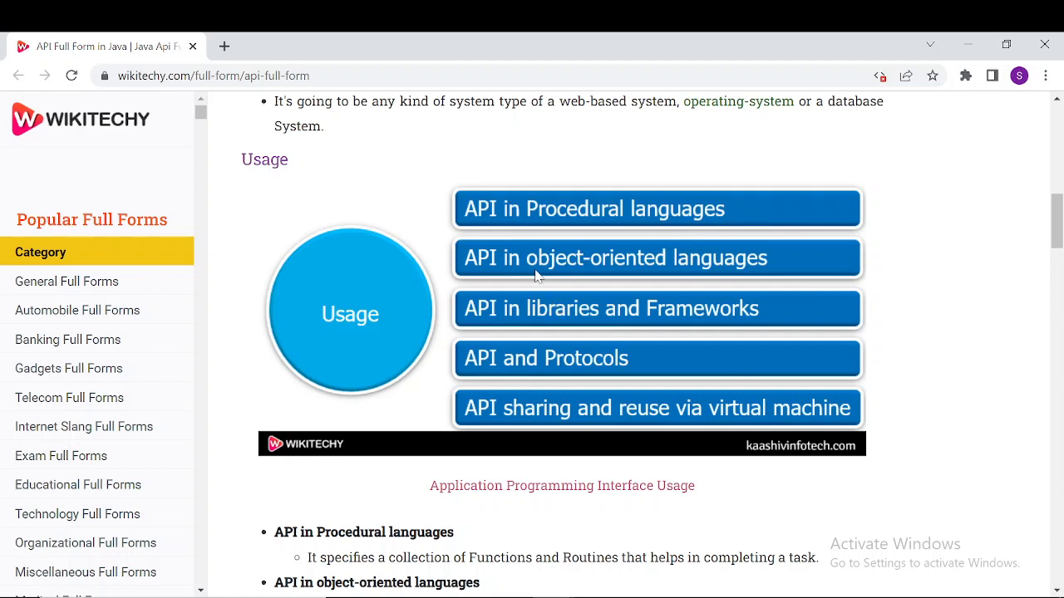
pyautogui.moveTo(536, 323)
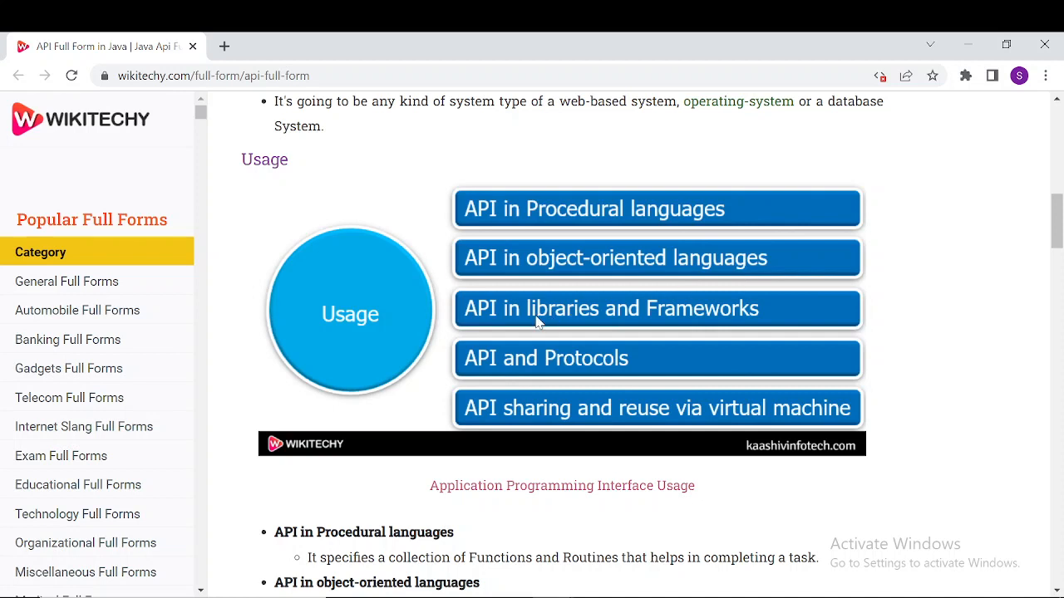
pyautogui.moveTo(547, 378)
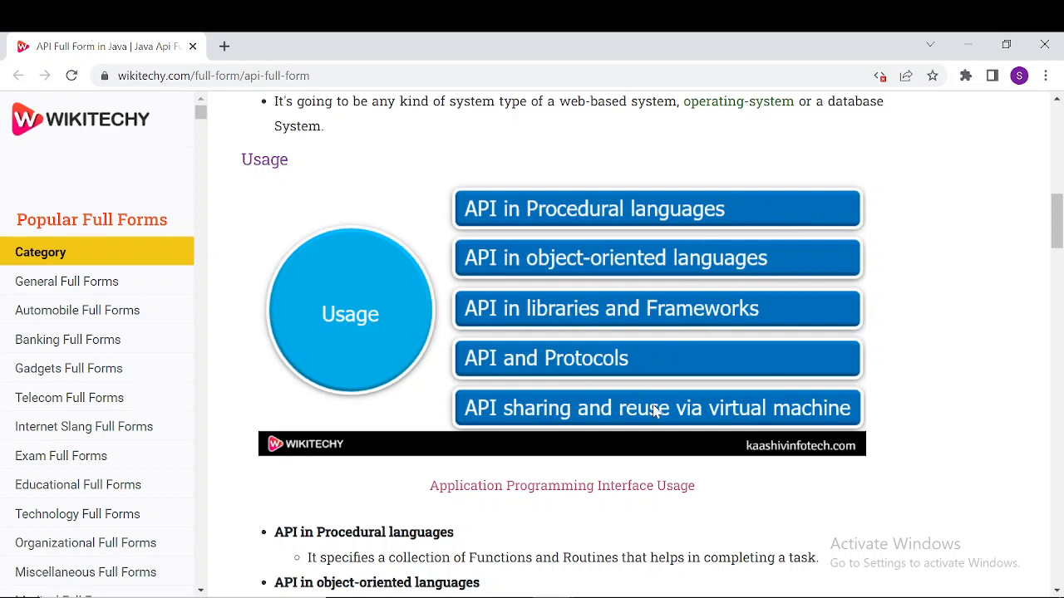
pyautogui.moveTo(824, 415)
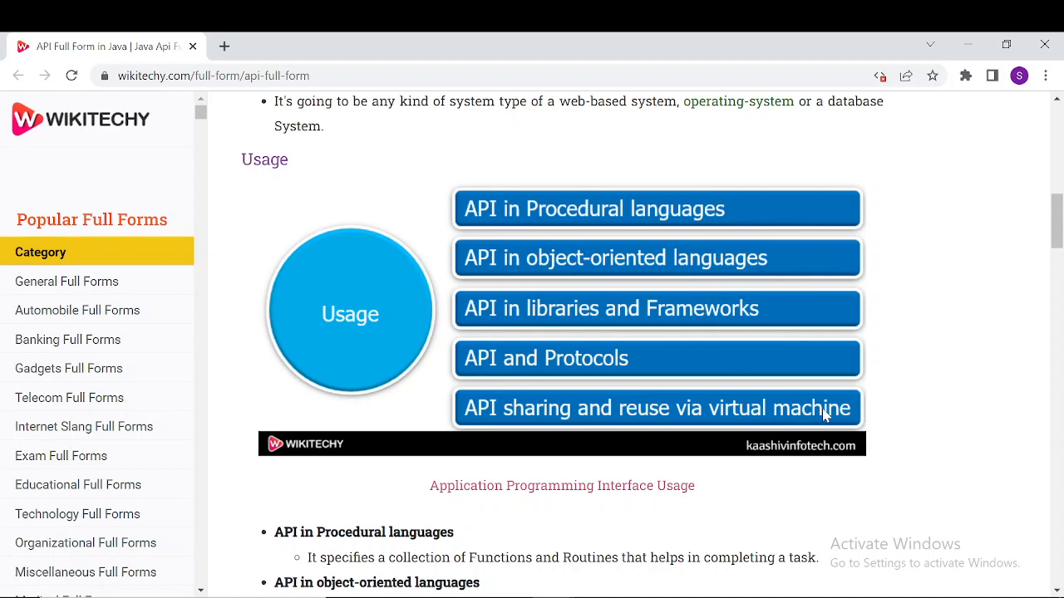
pyautogui.scroll(-3)
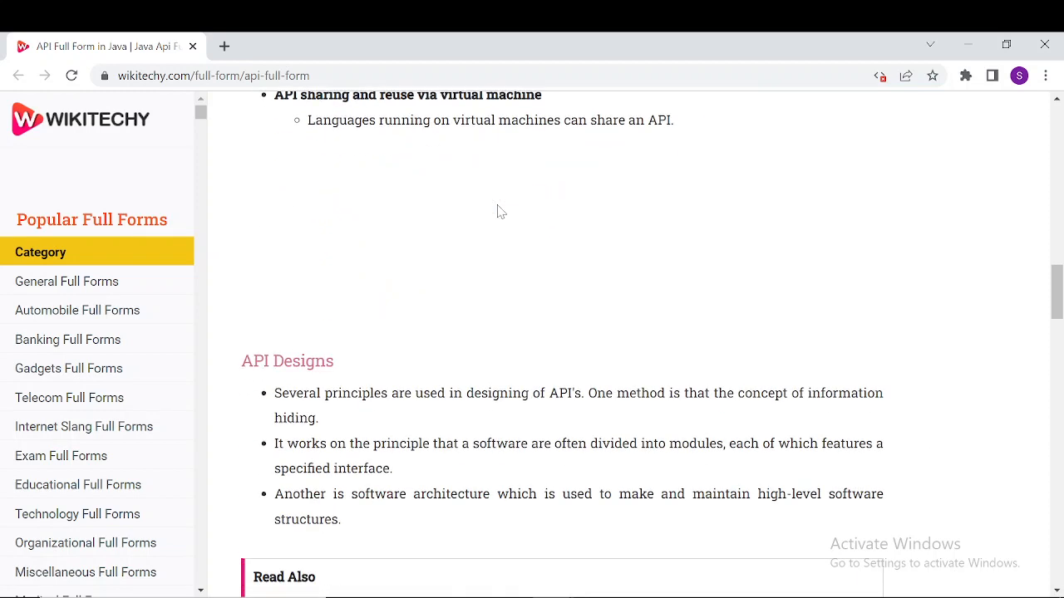
pyautogui.scroll(-3)
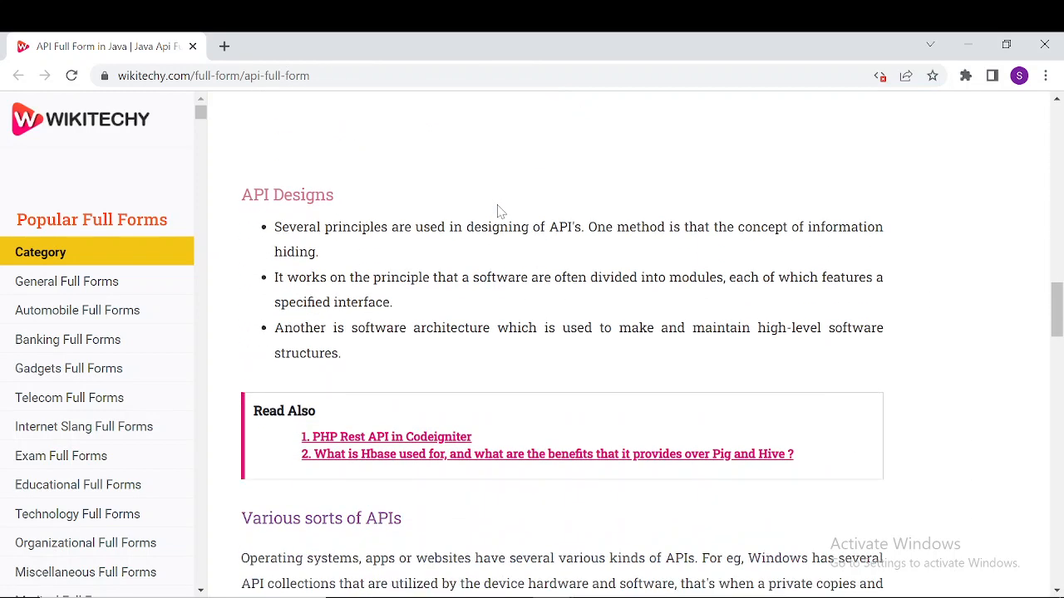
pyautogui.moveTo(441, 242)
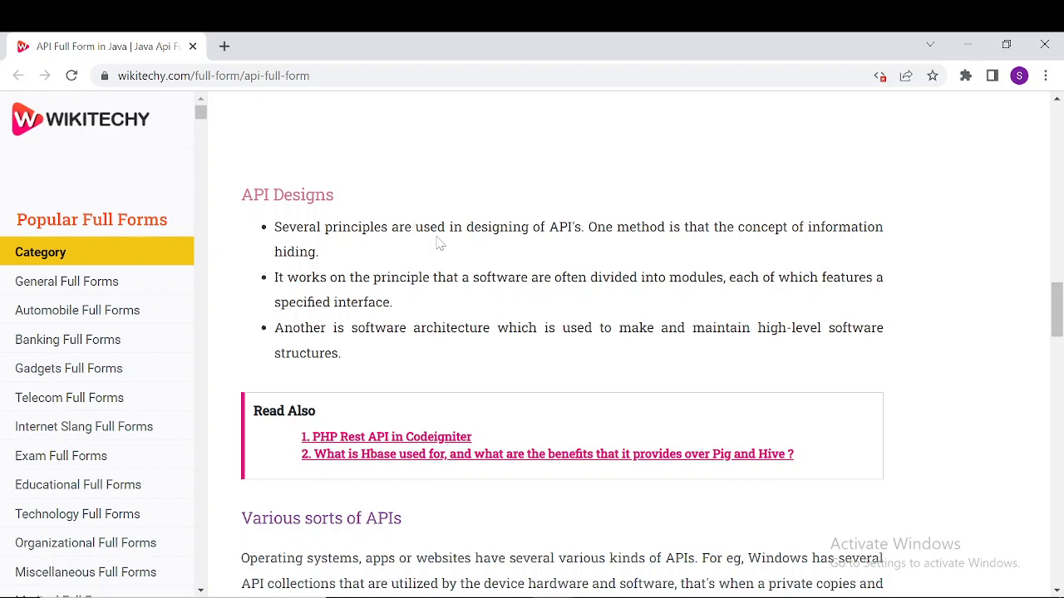
pyautogui.moveTo(681, 209)
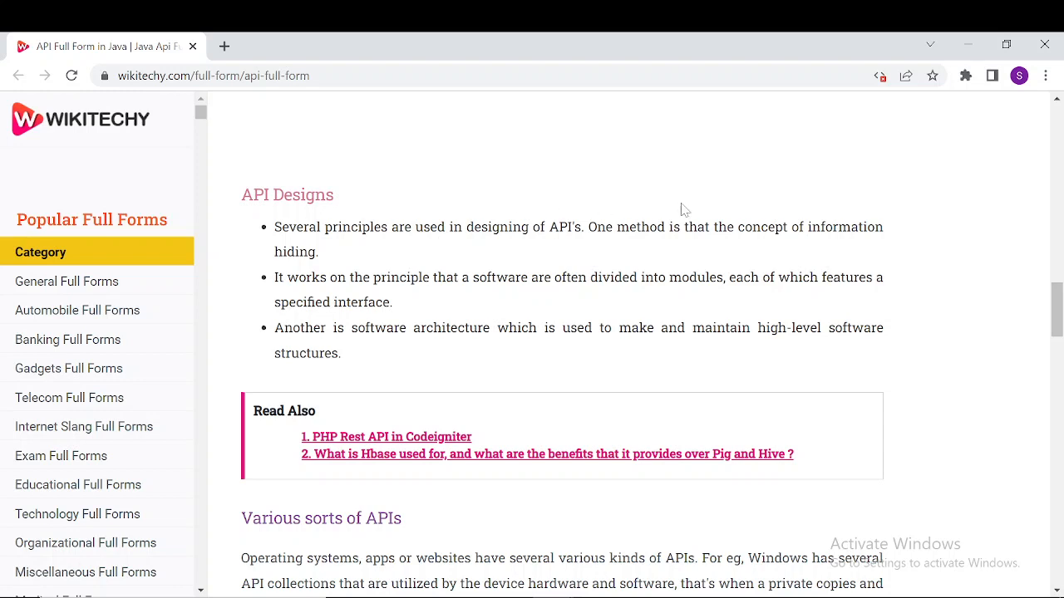
pyautogui.moveTo(256, 264)
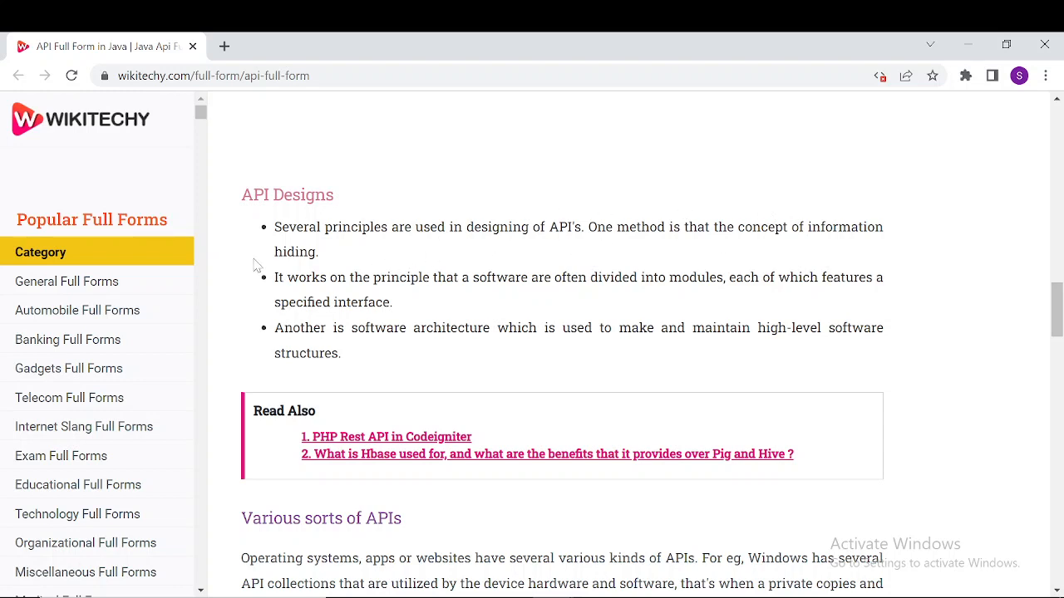
pyautogui.moveTo(256, 246)
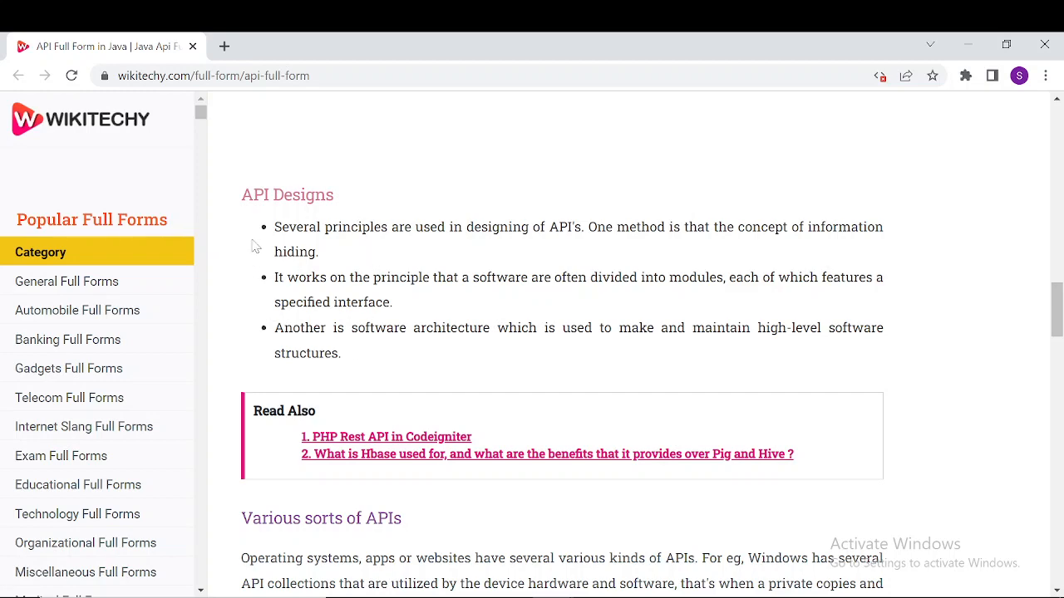
pyautogui.scroll(-3)
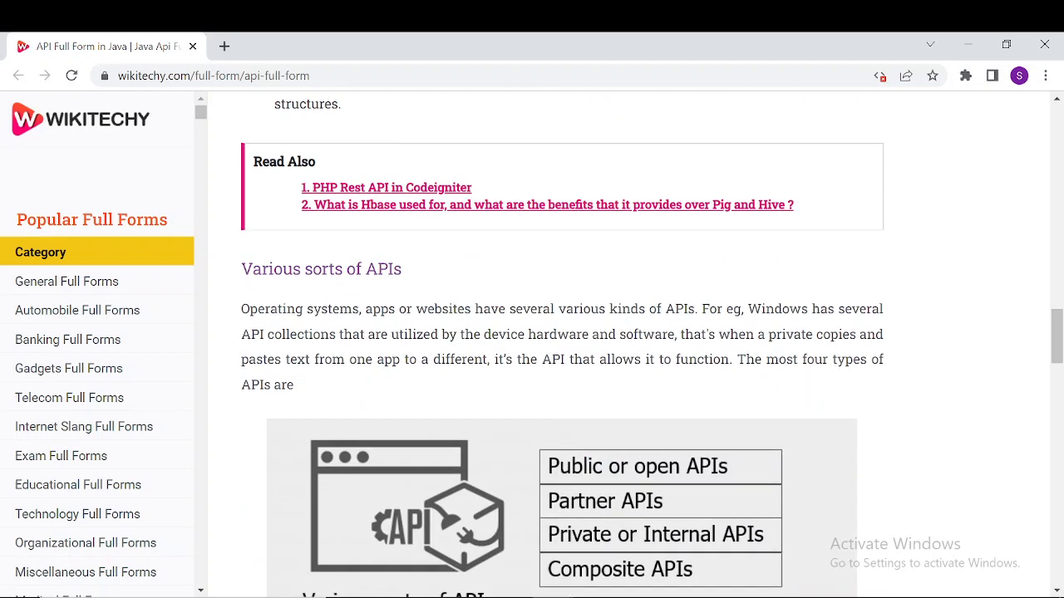
pyautogui.scroll(-3)
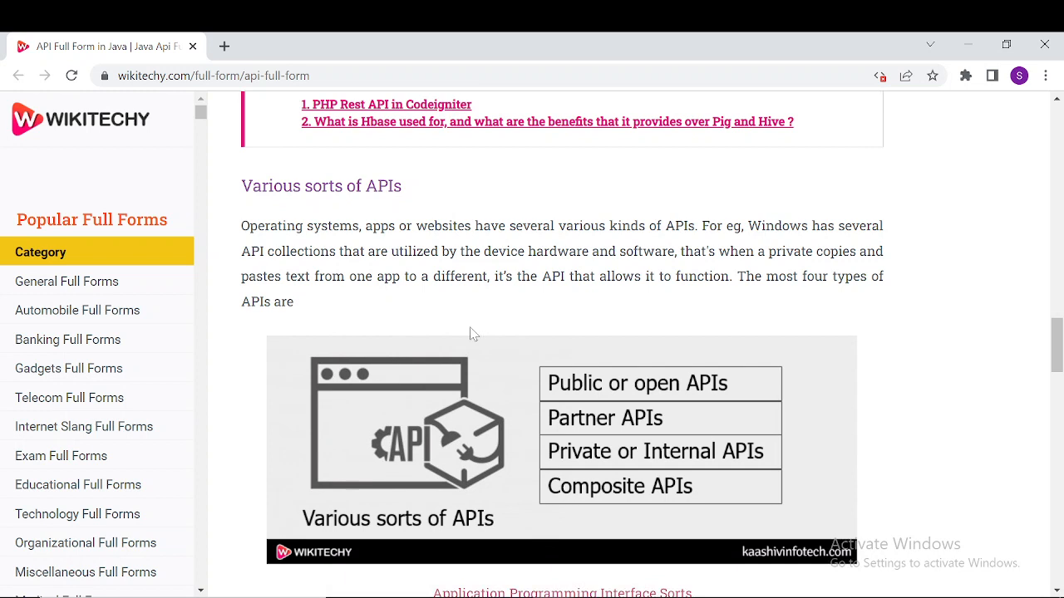
pyautogui.moveTo(556, 364)
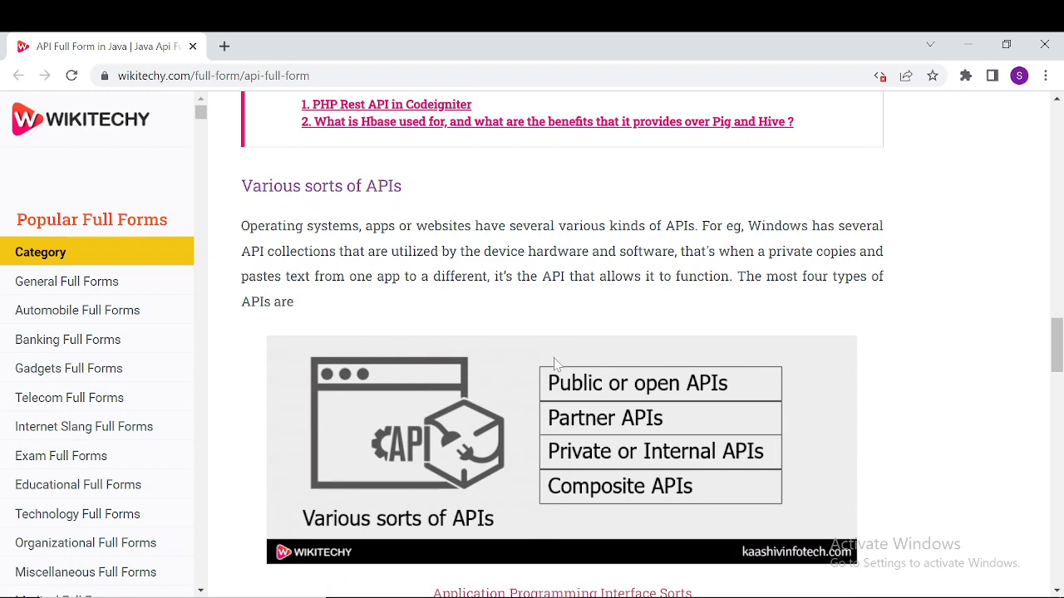
pyautogui.moveTo(677, 405)
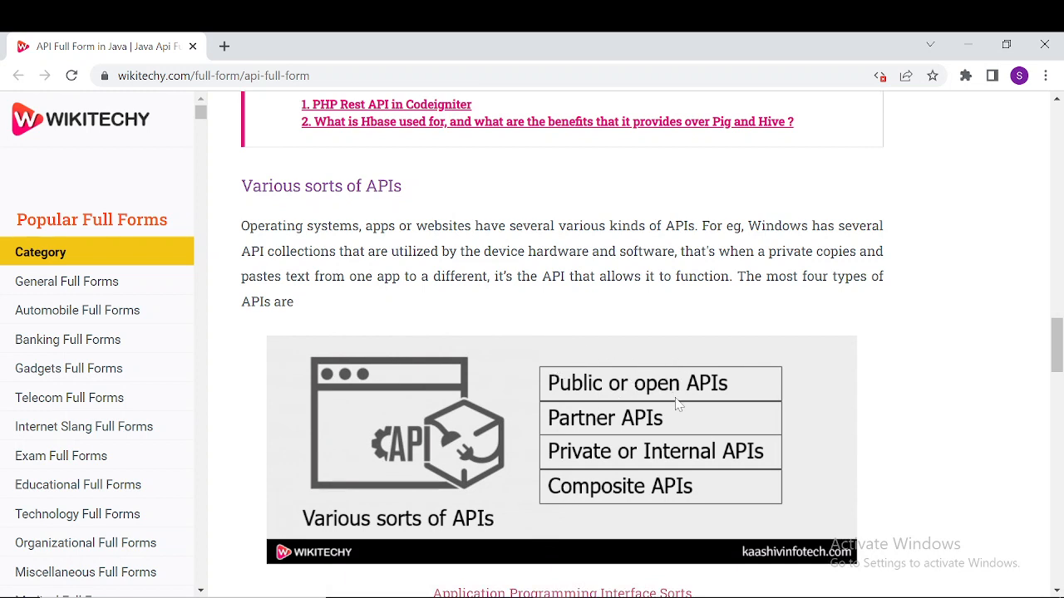
pyautogui.moveTo(640, 487)
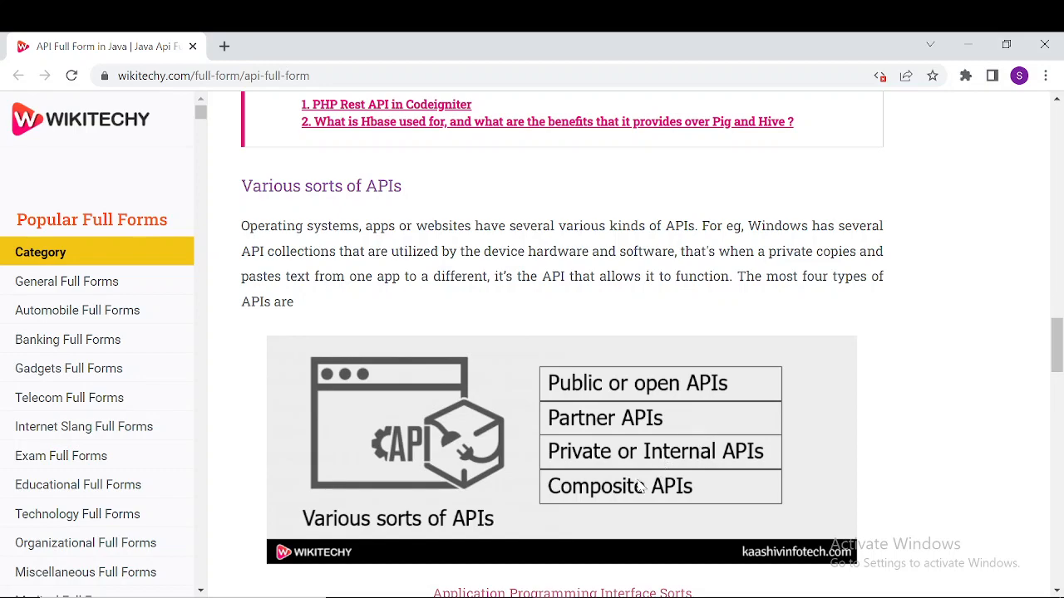
pyautogui.moveTo(455, 322)
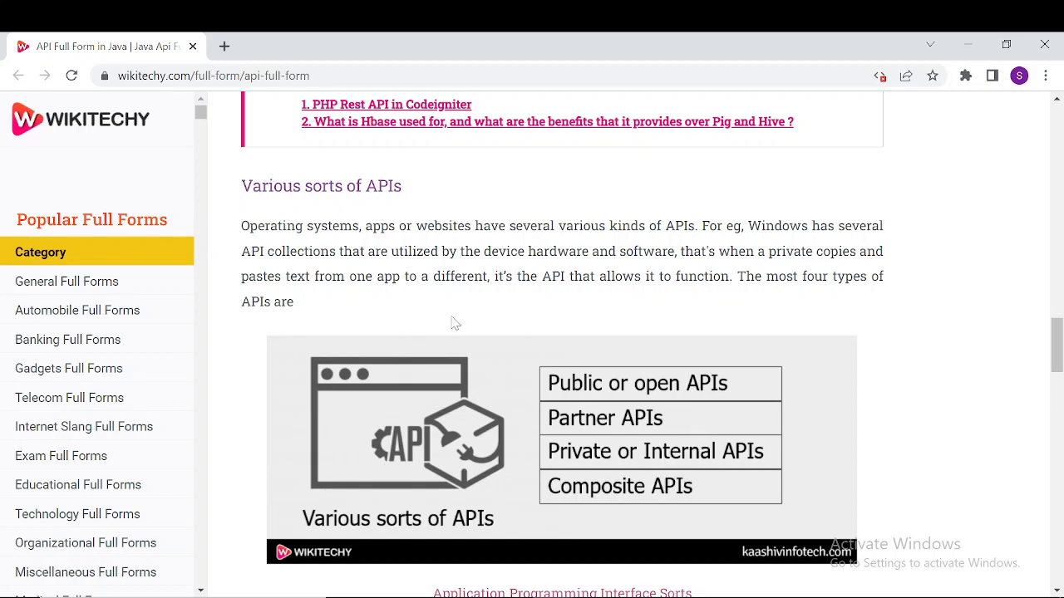
pyautogui.scroll(-3)
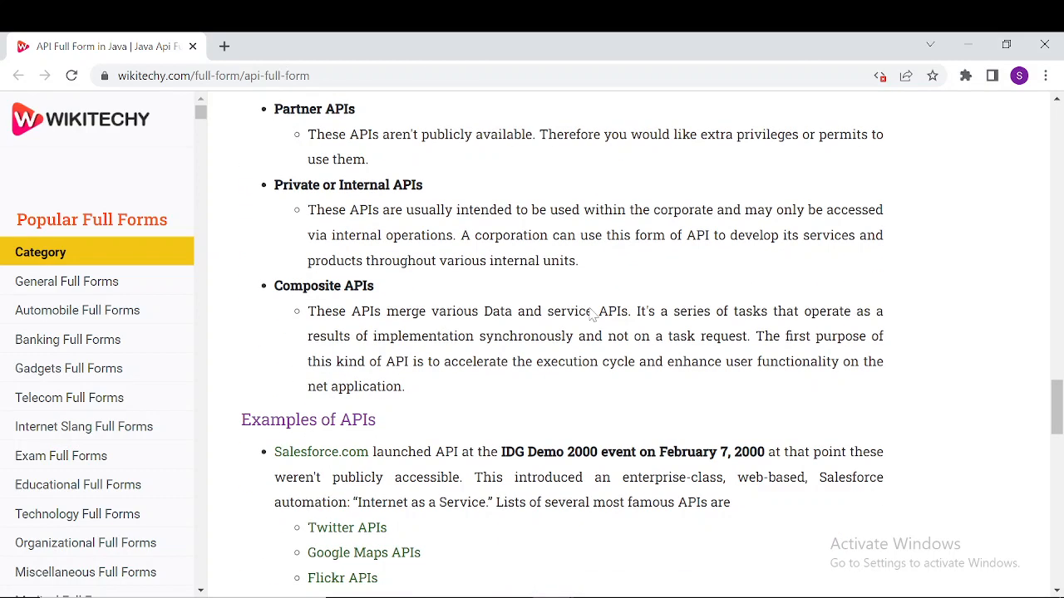
pyautogui.scroll(-3)
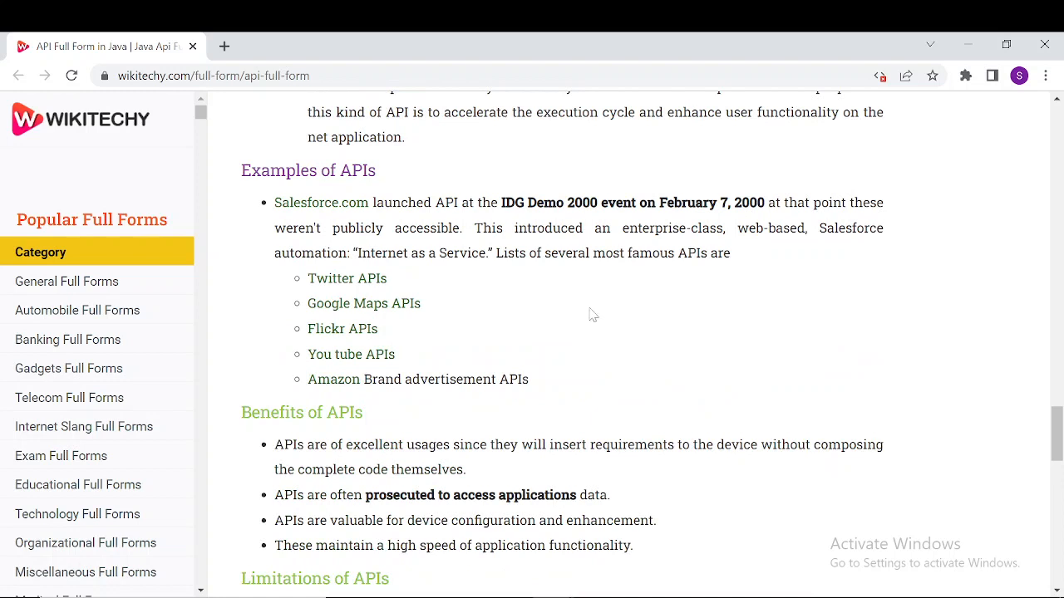
pyautogui.moveTo(402, 290)
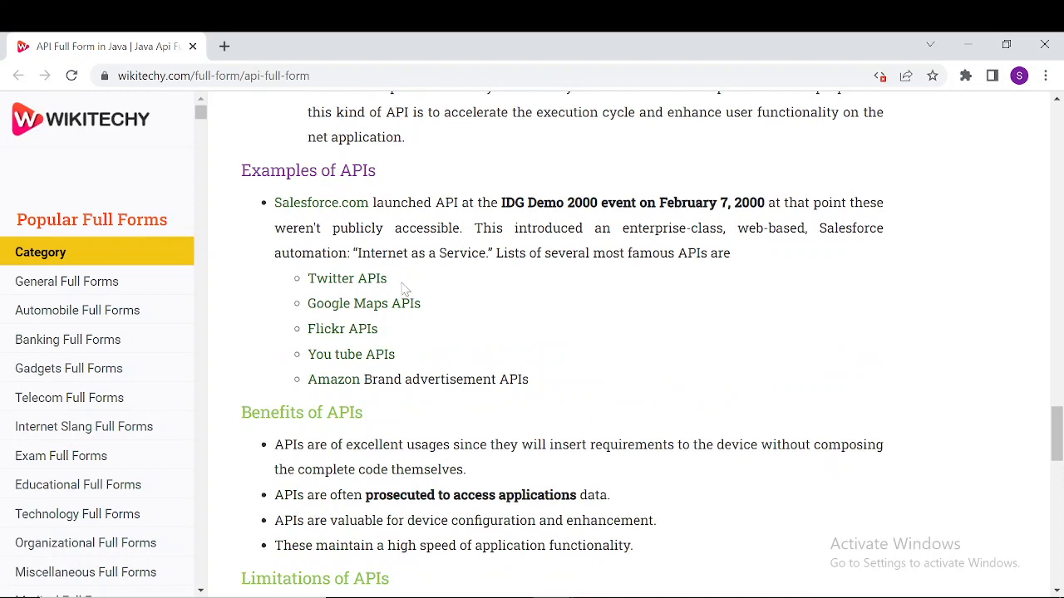
pyautogui.moveTo(402, 333)
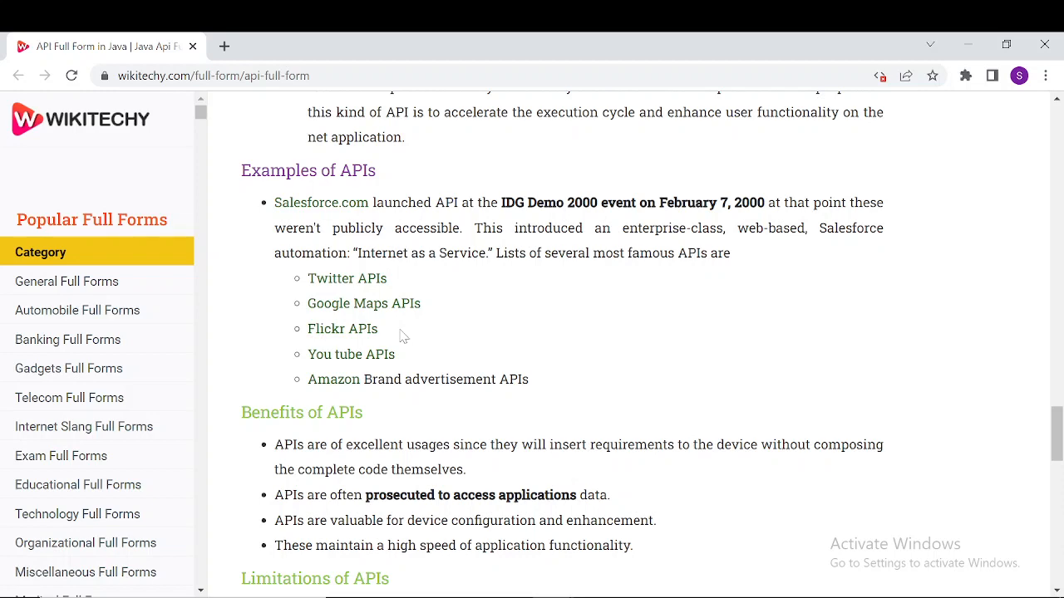
pyautogui.moveTo(577, 319)
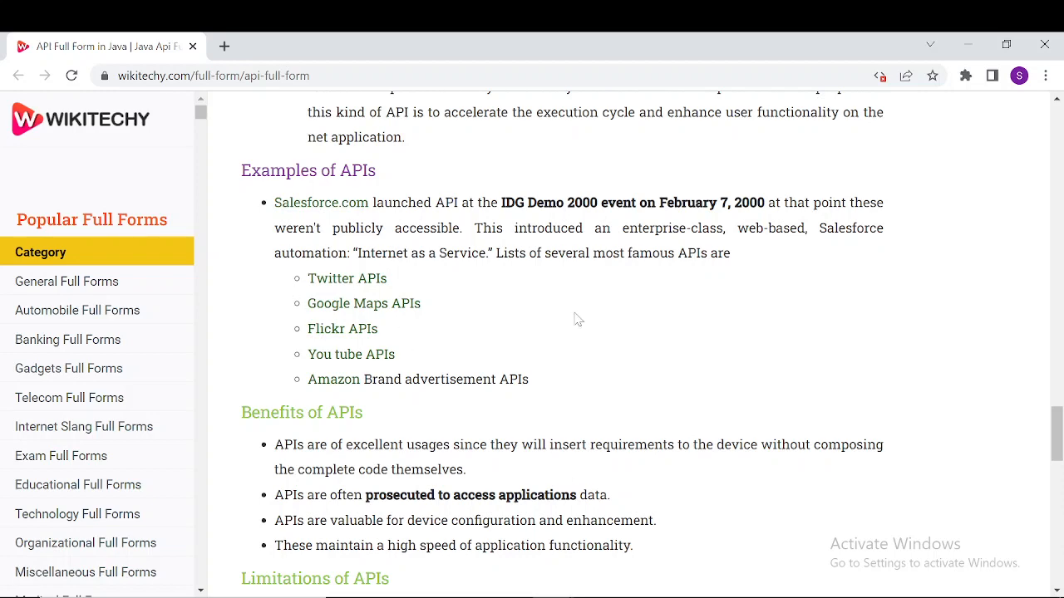
pyautogui.scroll(-3)
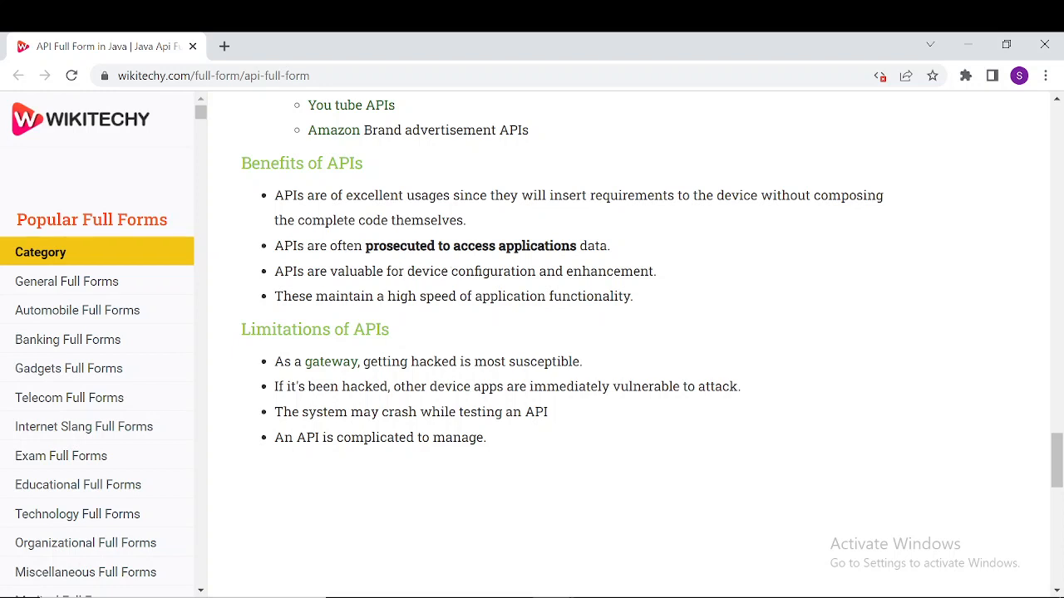
pyautogui.moveTo(602, 341)
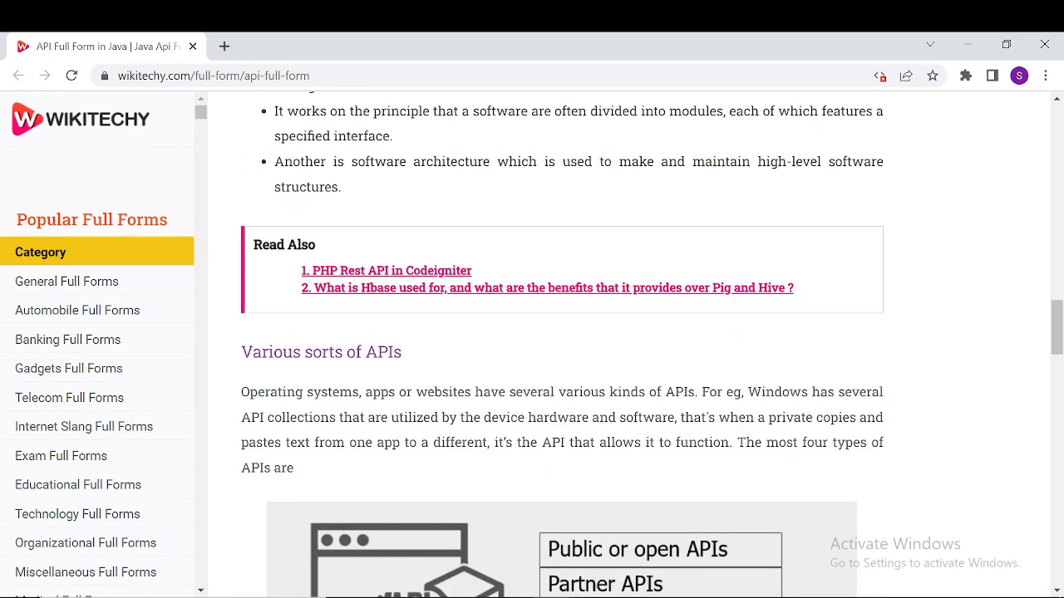
pyautogui.scroll(3)
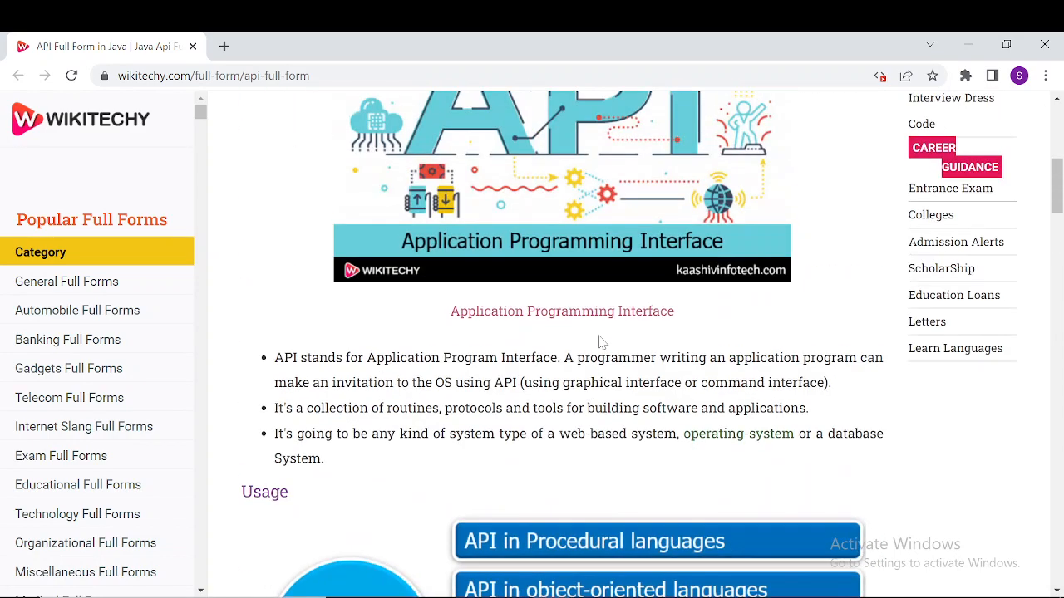